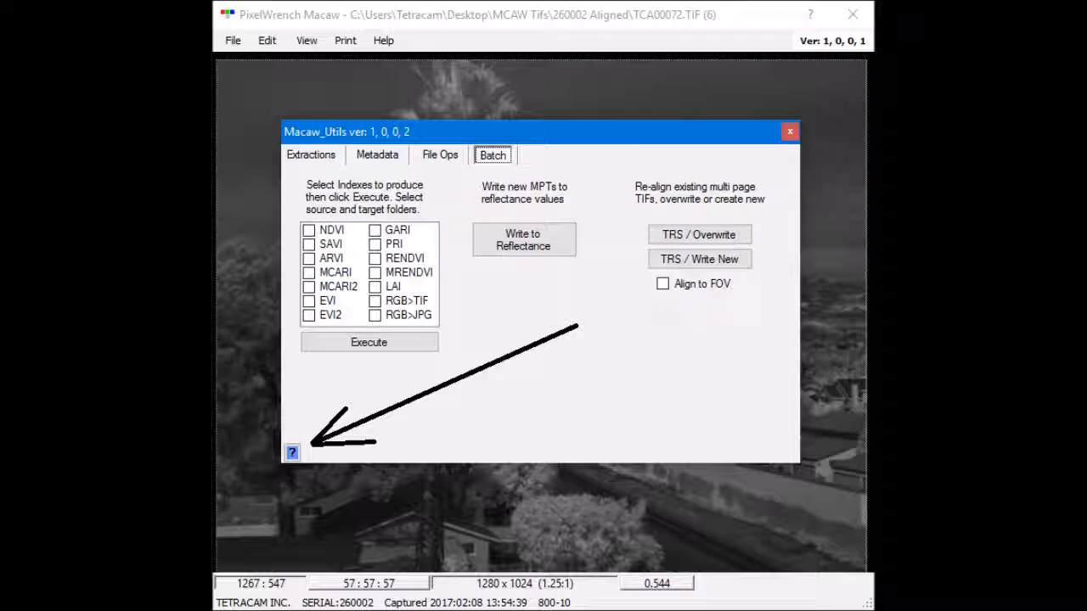
Dismiss the Macaw_Utils window, leaving the main viewer empty
click(383, 41)
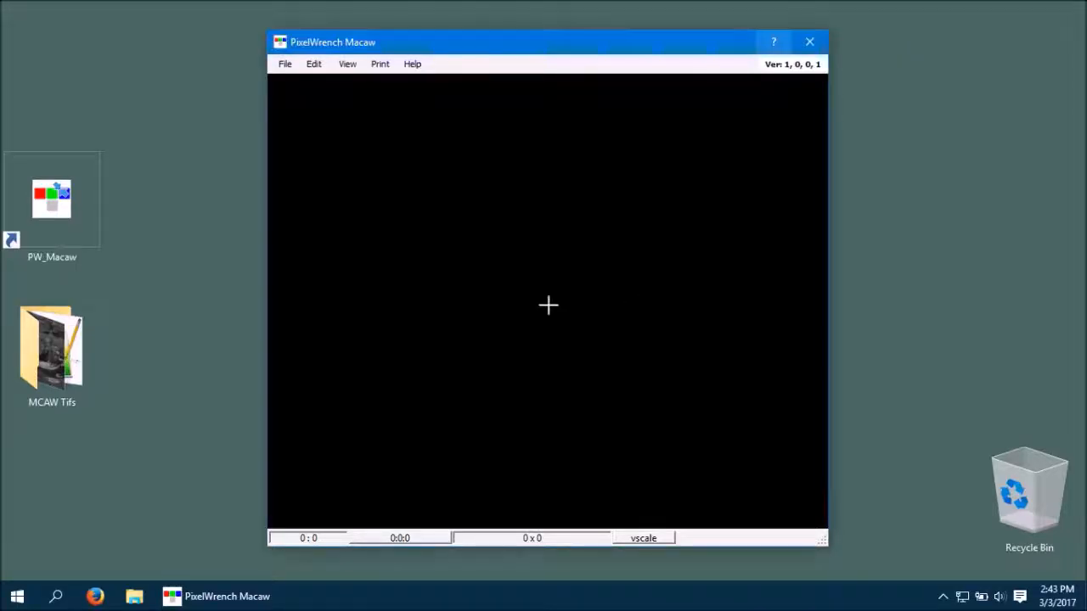
click(347, 64)
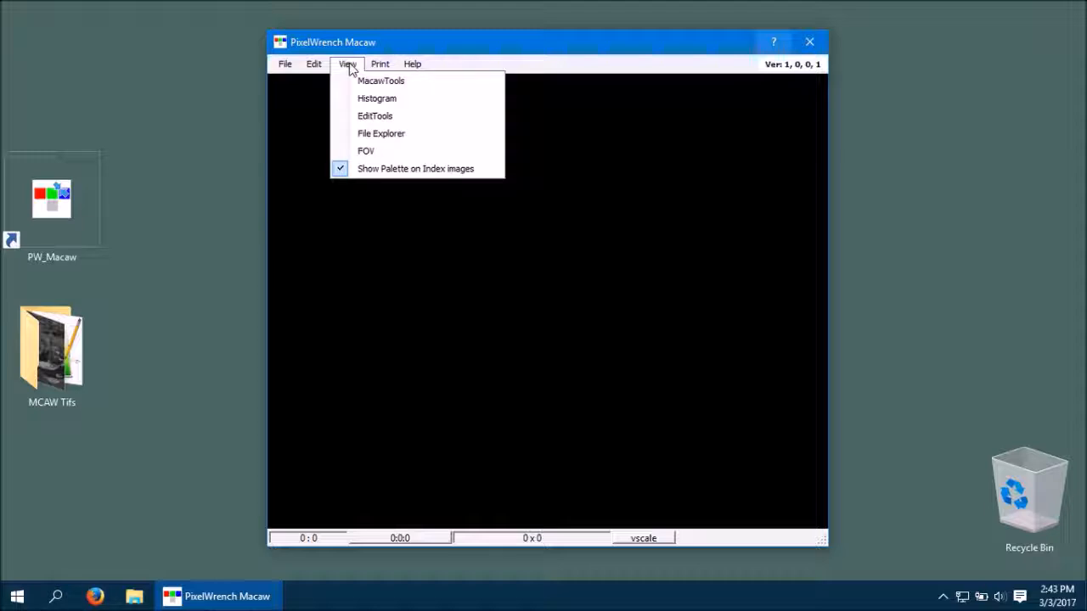
click(284, 64)
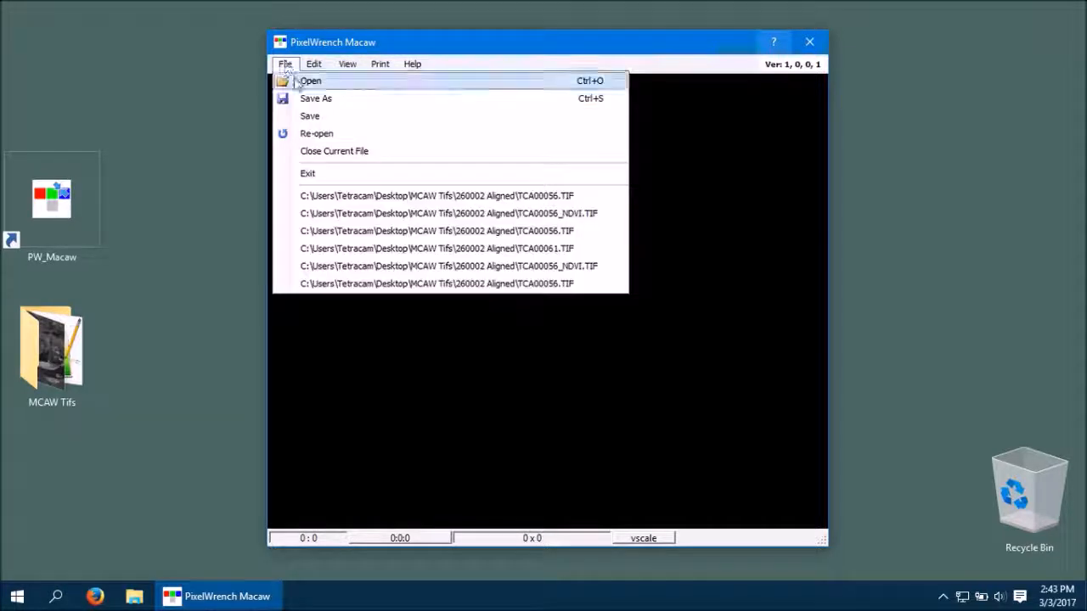
click(311, 79)
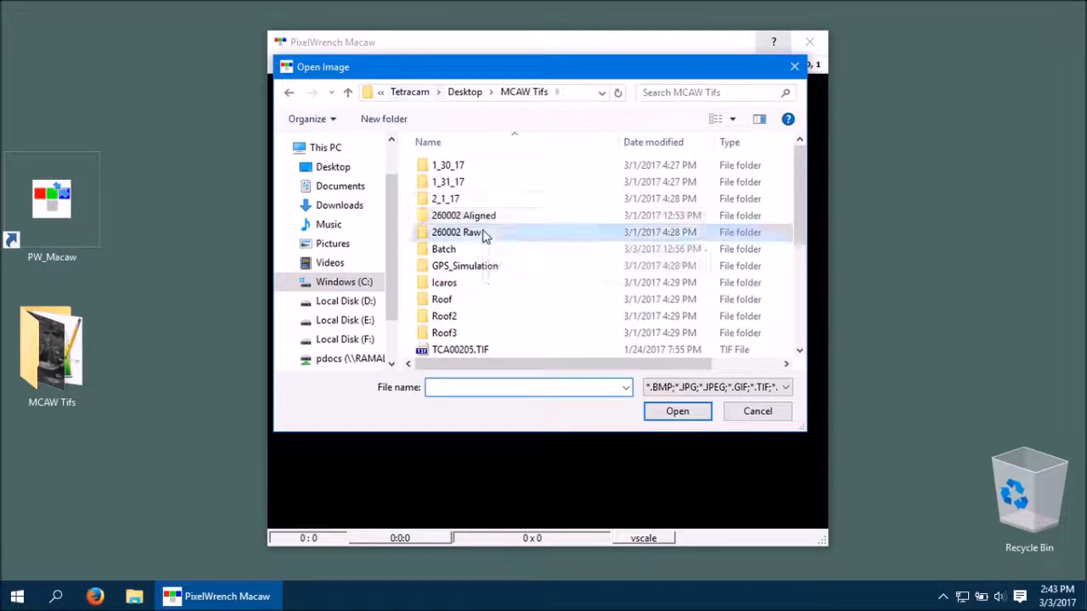
double_click(458, 232)
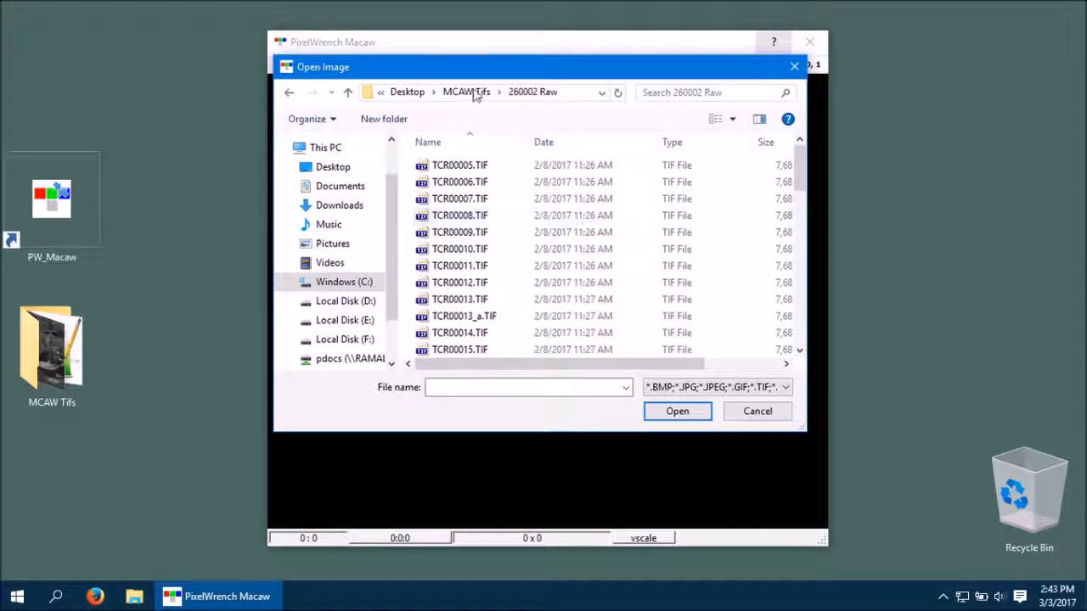
click(524, 92)
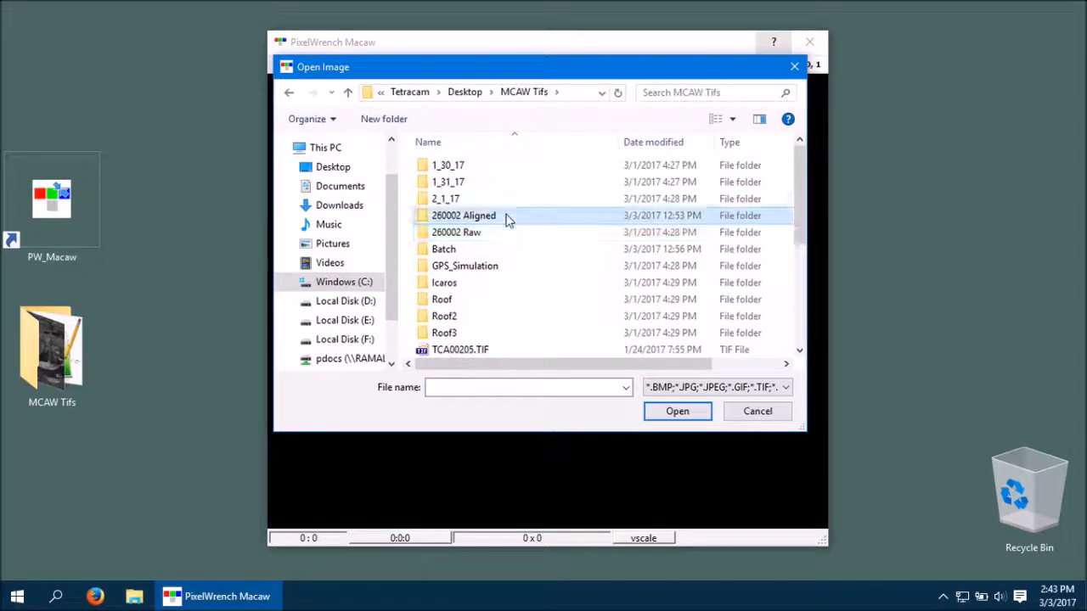
double_click(463, 215)
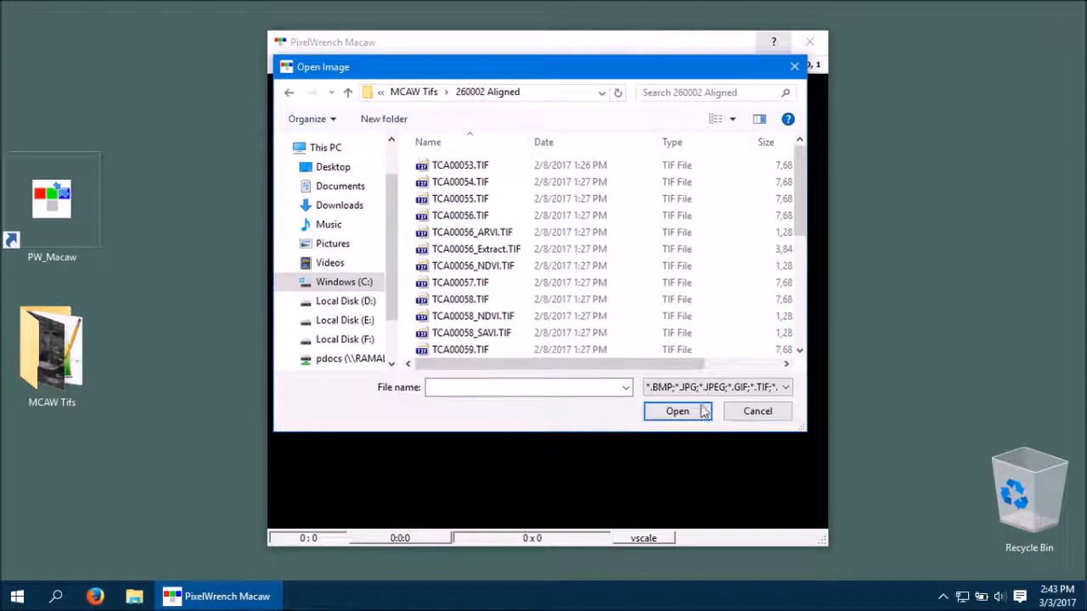
click(757, 411)
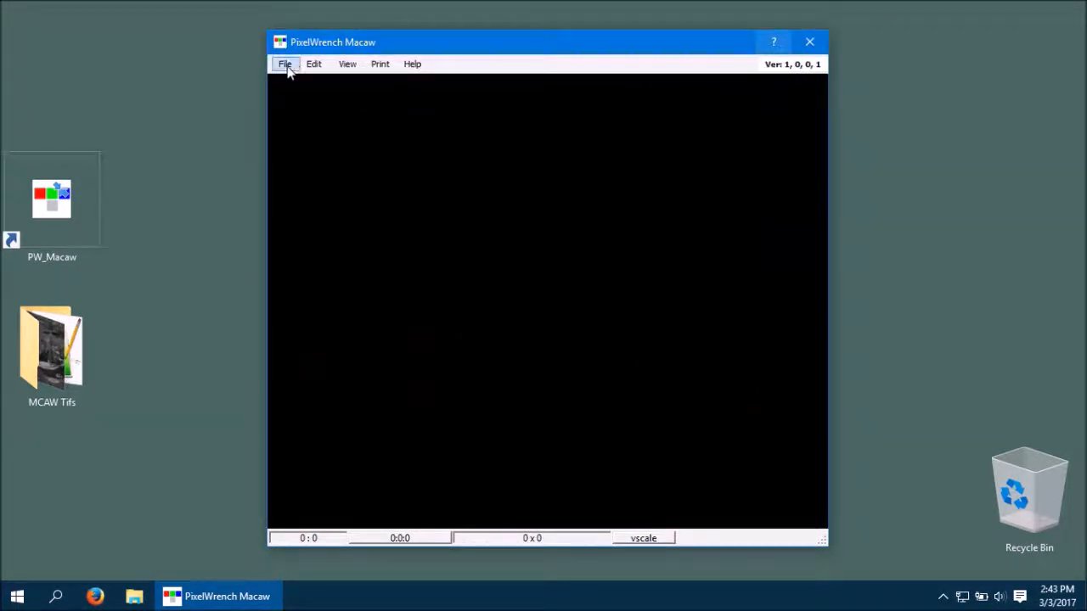
Load TCA00056.TIF from the 260002 Aligned folder into the viewer
click(285, 63)
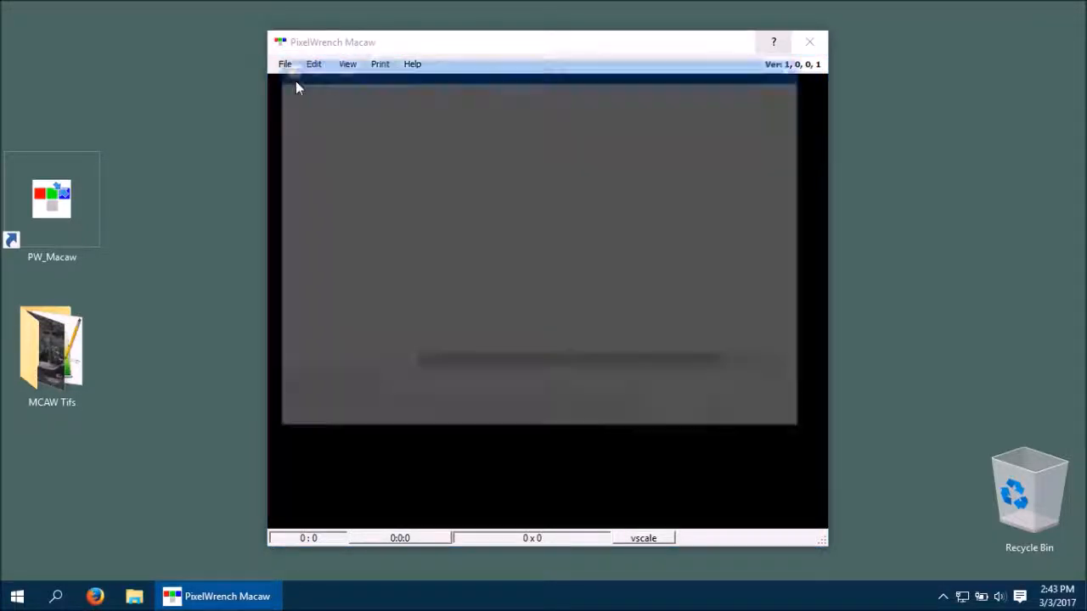
click(285, 64)
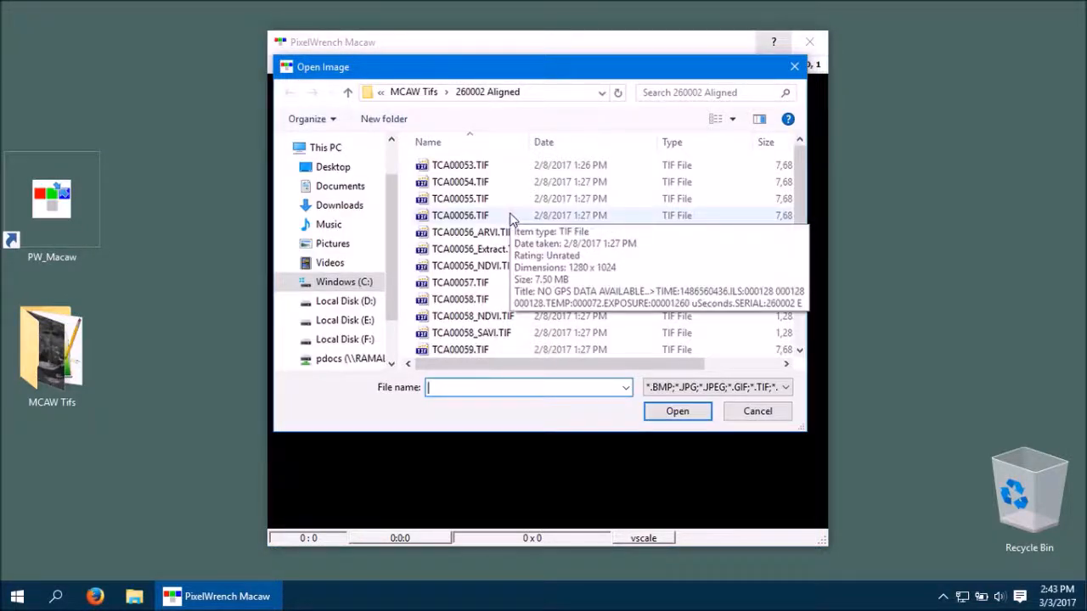
click(460, 215)
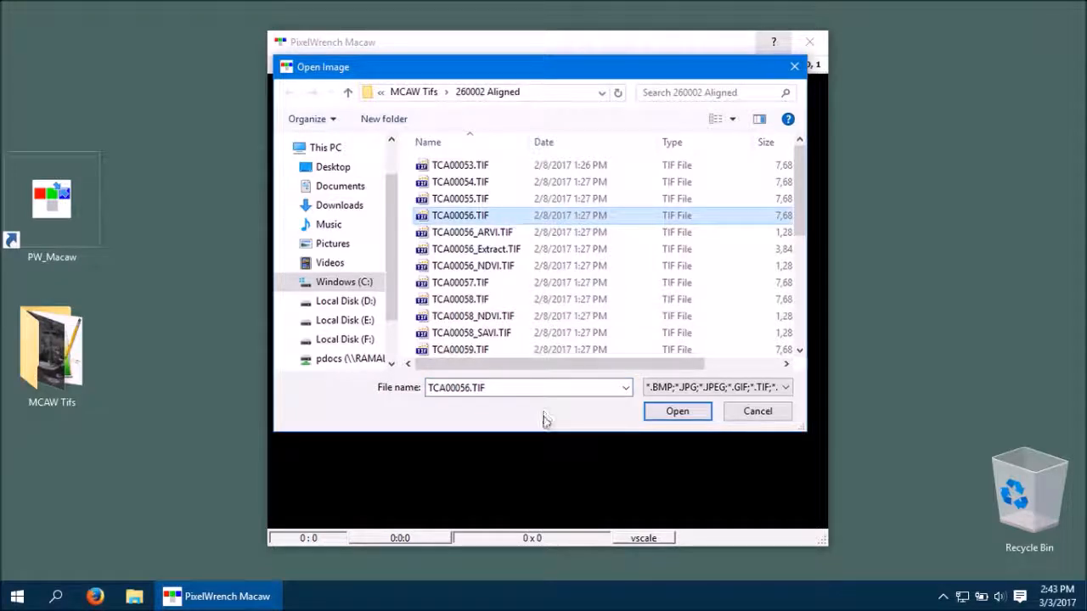
click(677, 411)
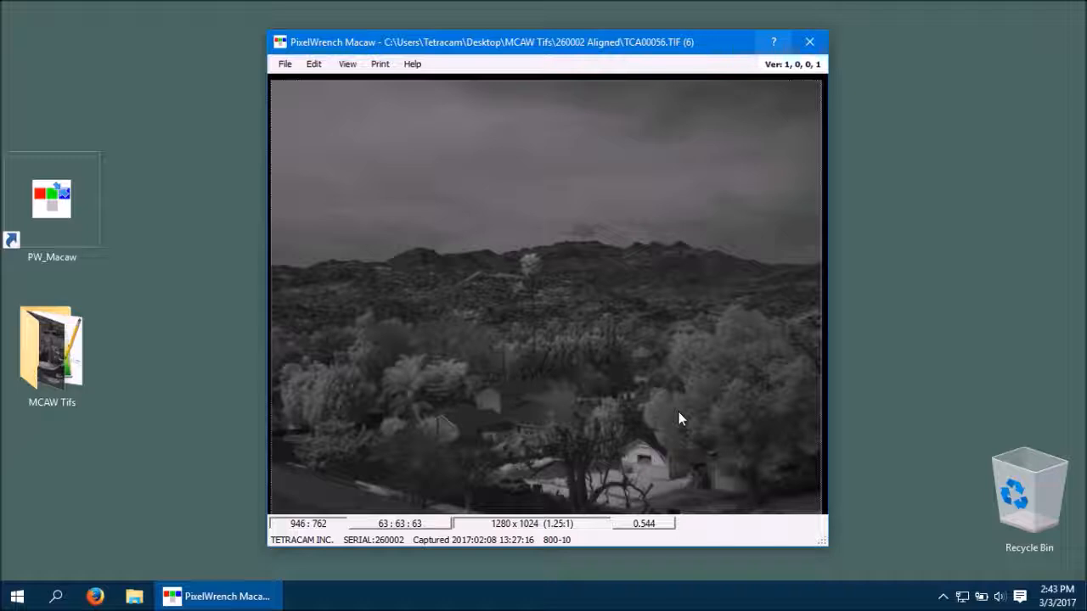
mouse_move(597, 218)
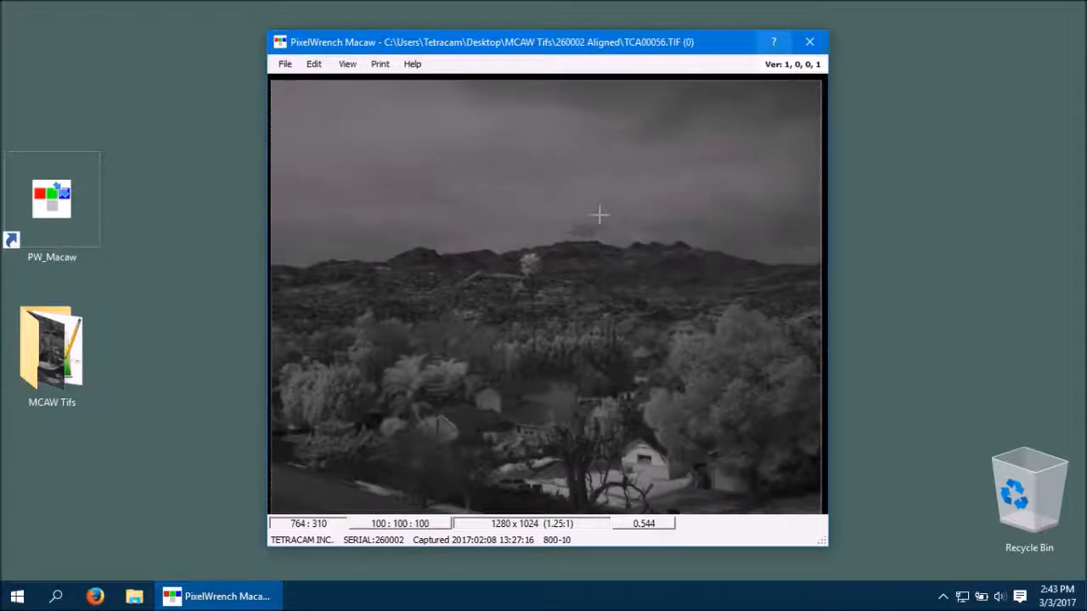
mouse_move(510, 300)
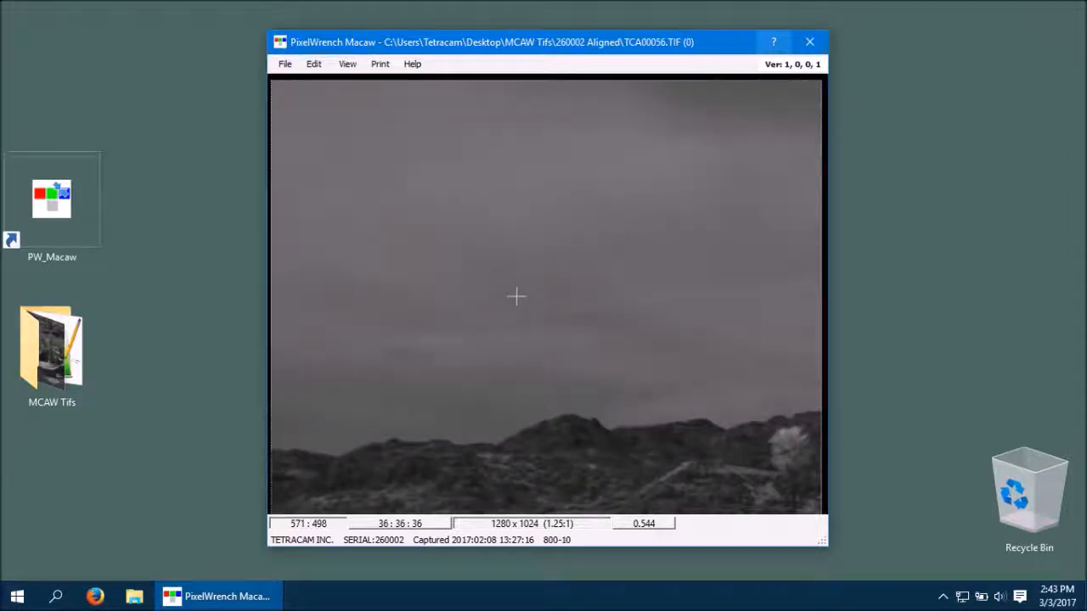
mouse_move(525, 454)
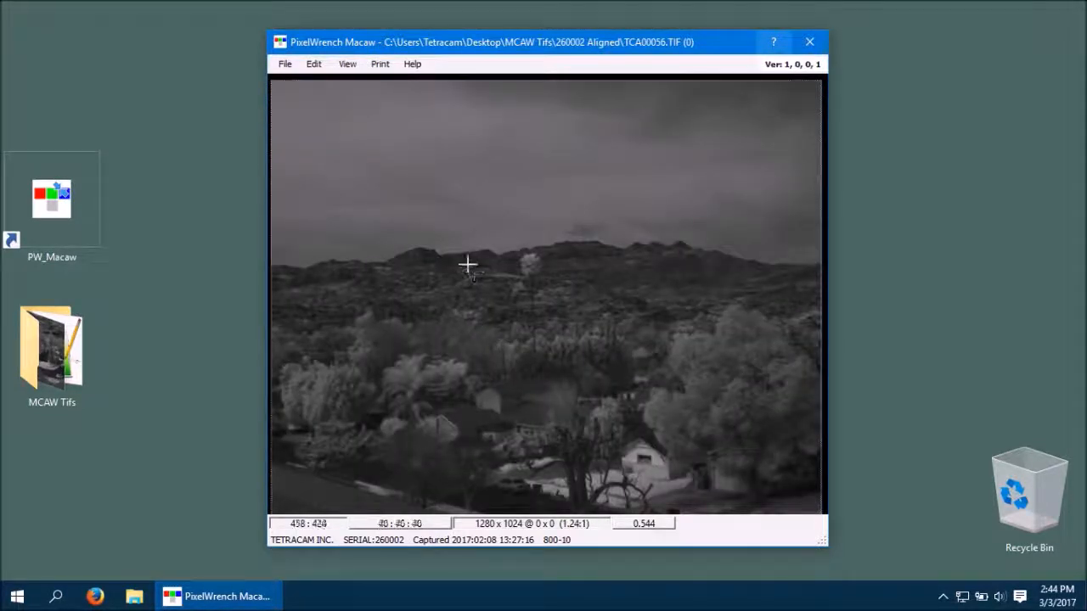
drag(467, 266, 607, 370)
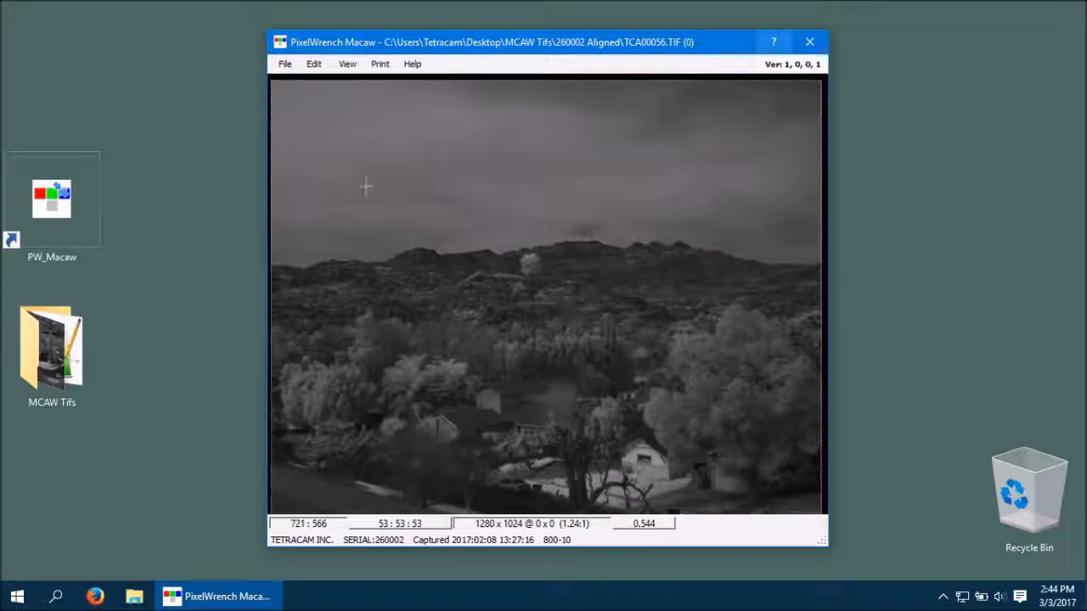
click(313, 64)
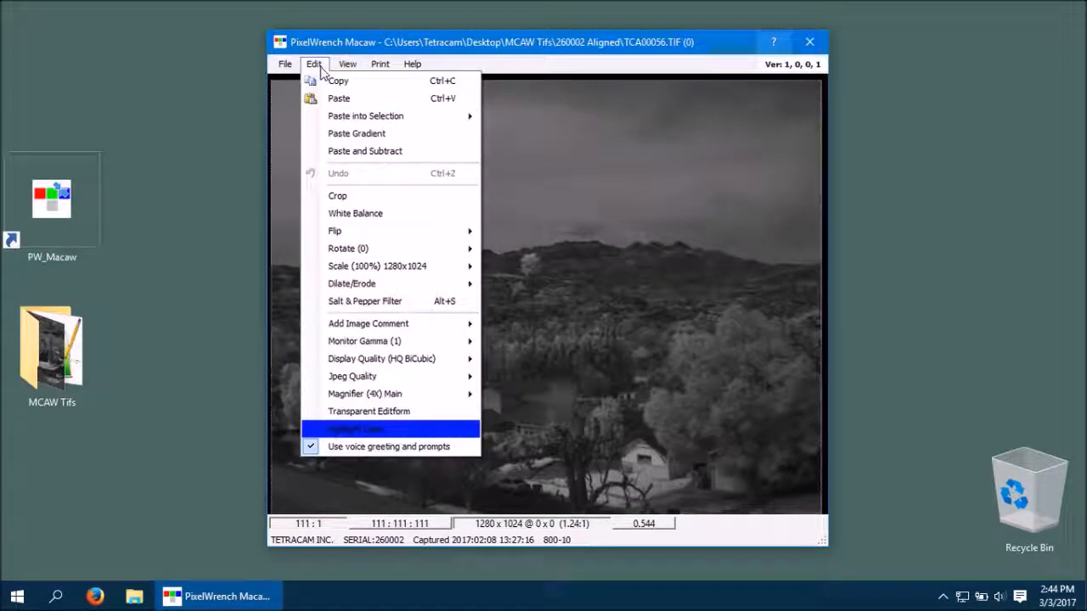
mouse_move(365, 394)
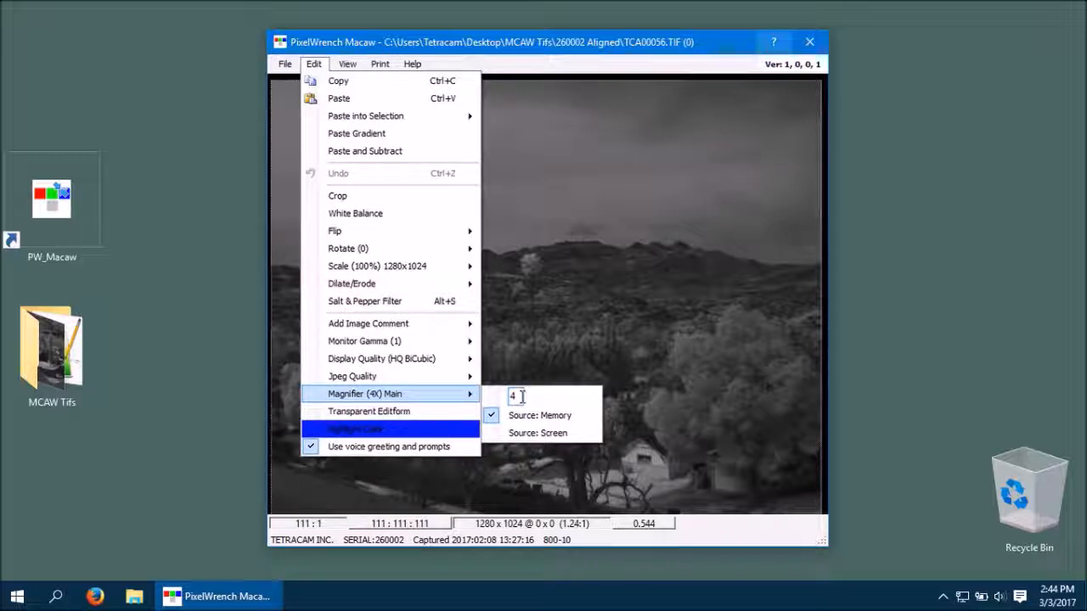
mouse_move(538, 434)
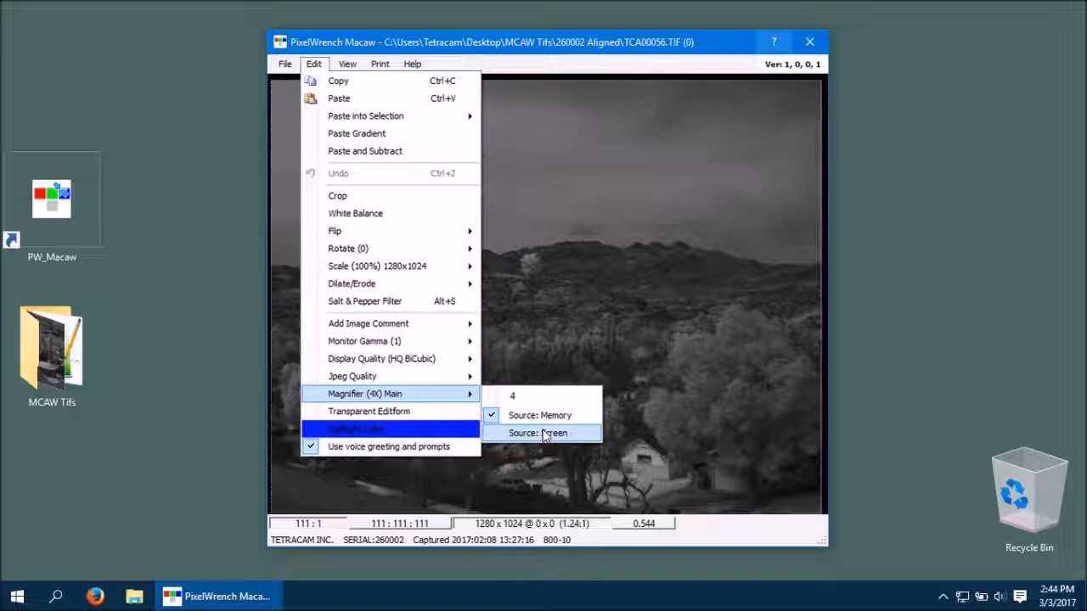
mouse_move(542, 437)
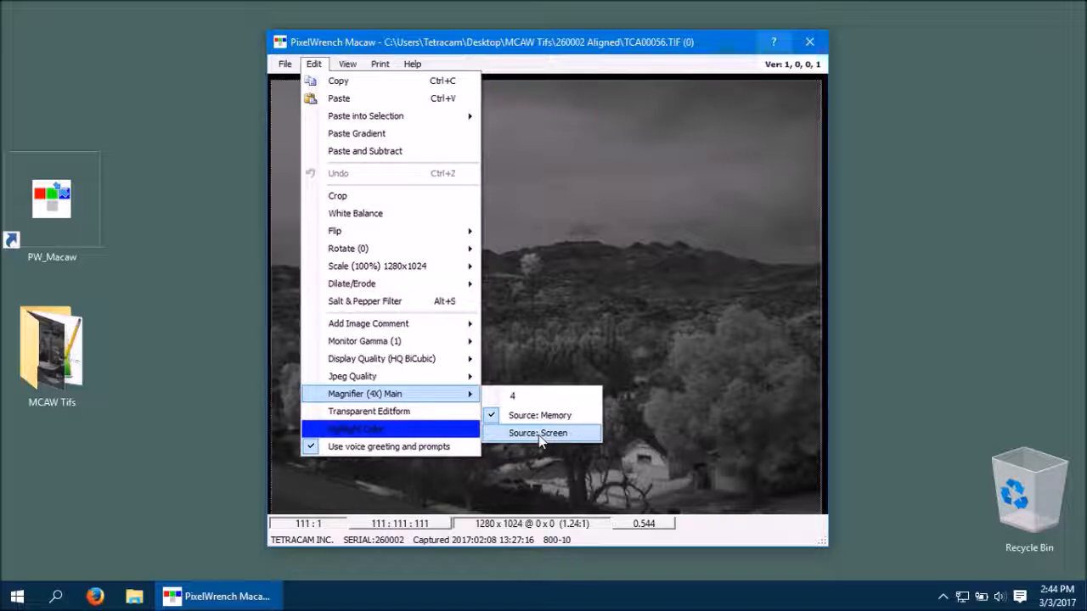
mouse_move(501, 439)
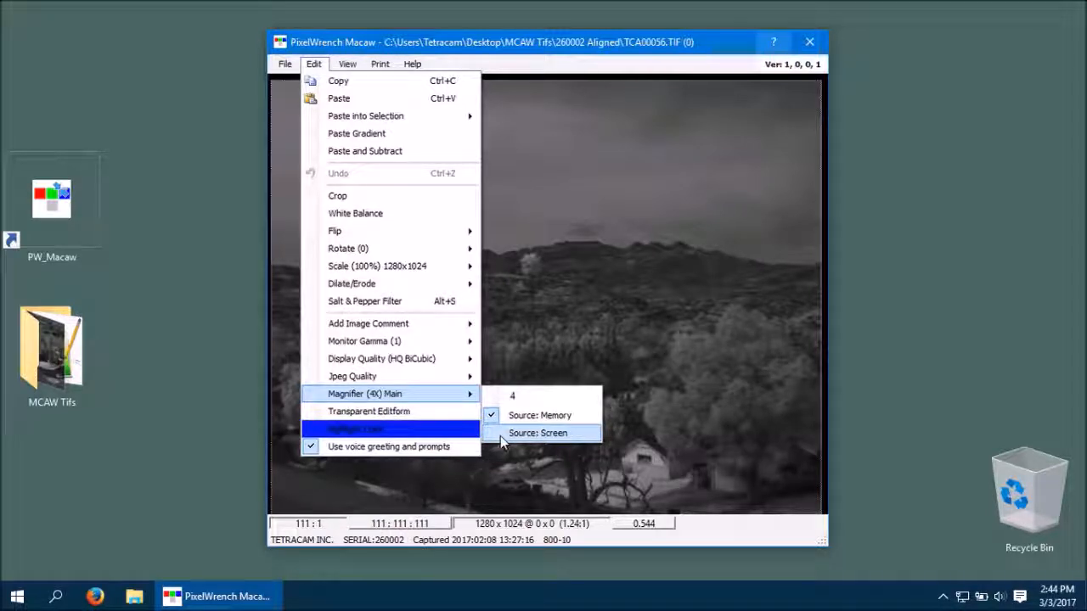
click(540, 416)
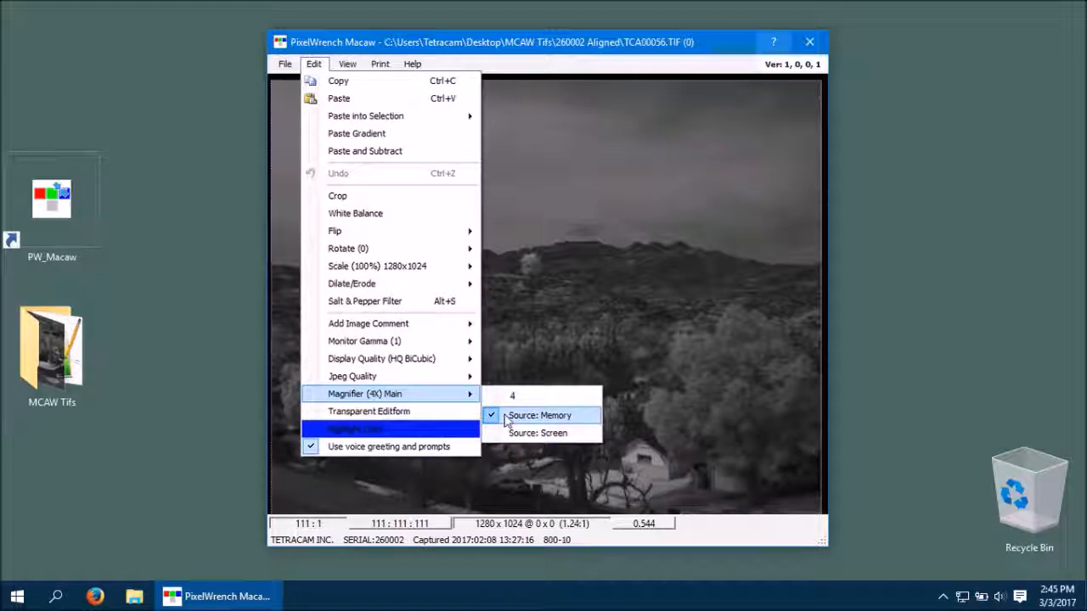
click(539, 415)
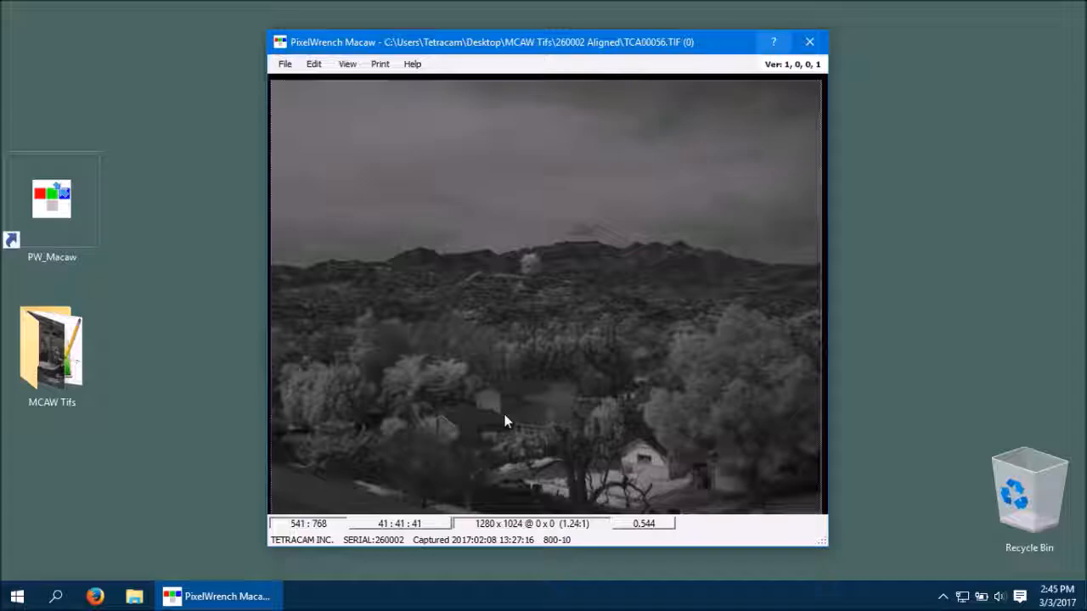